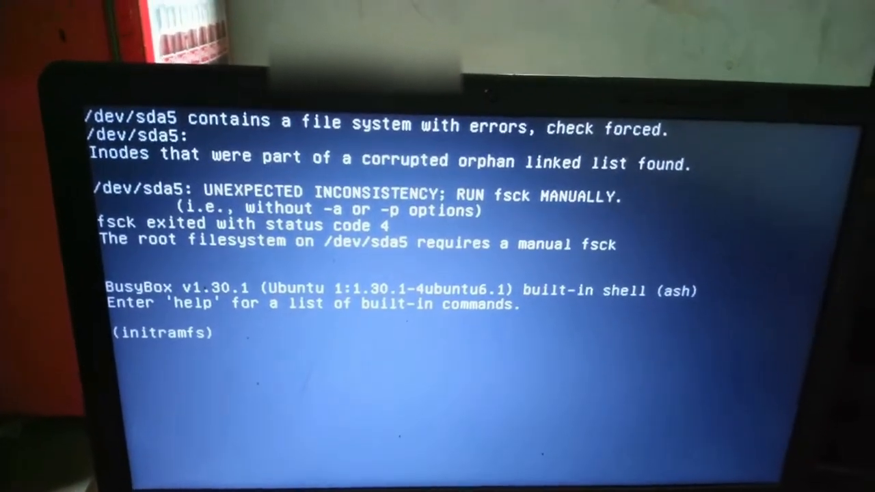
{"action": "type", "text": "fsck"}
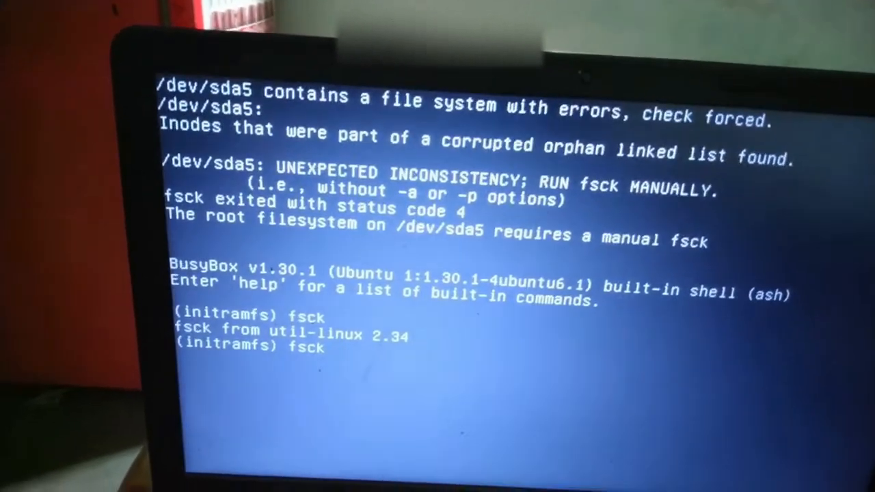
{"action": "type", "text": "/"}
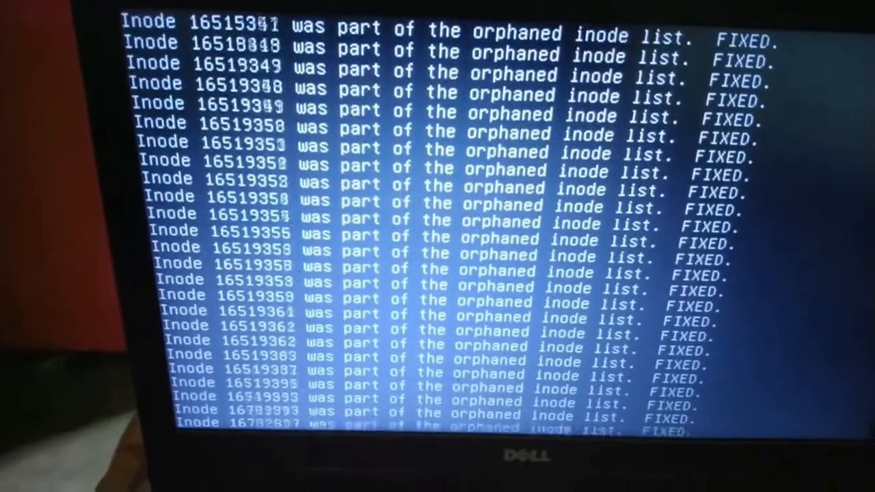
{"action": "scroll", "scroll_direction": "down", "scroll_amount": 3}
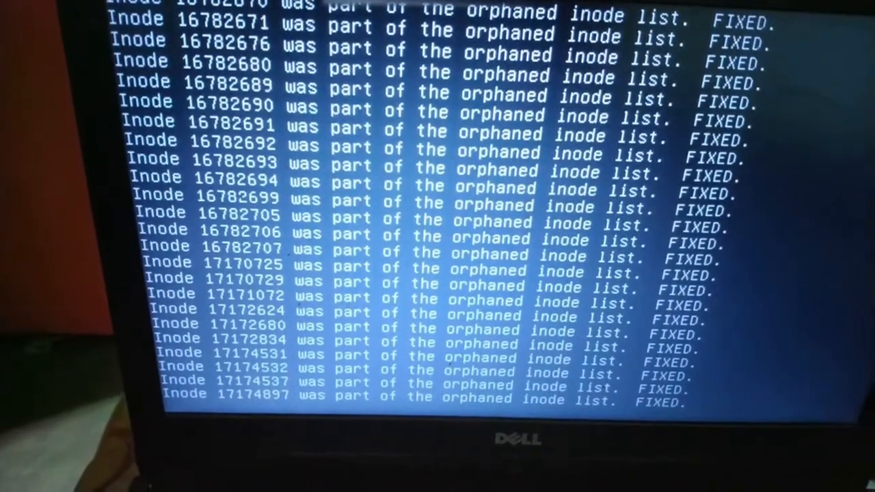